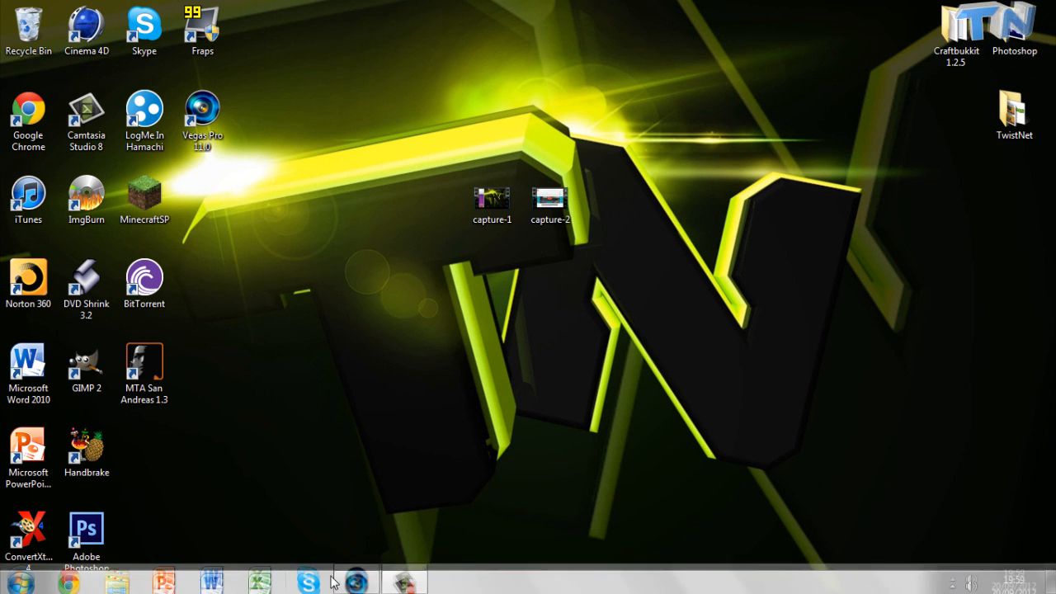
Launch Vegas Pro 11.0 from the desktop shortcut into a new untitled project
double_click(202, 107)
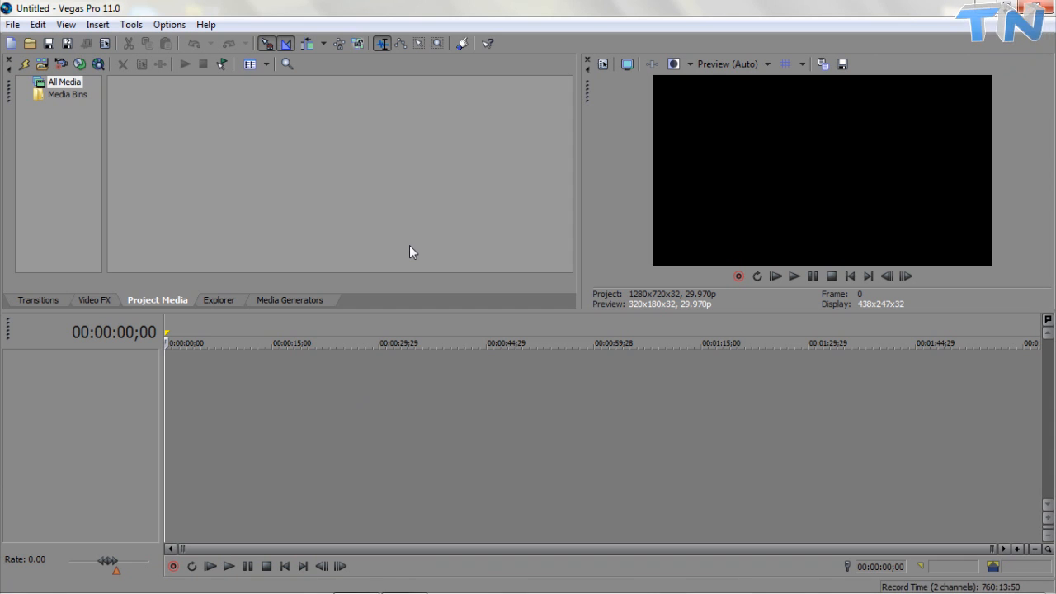
Import the capture-2 and capture-1 screen recordings via File > Import > Media
click(13, 25)
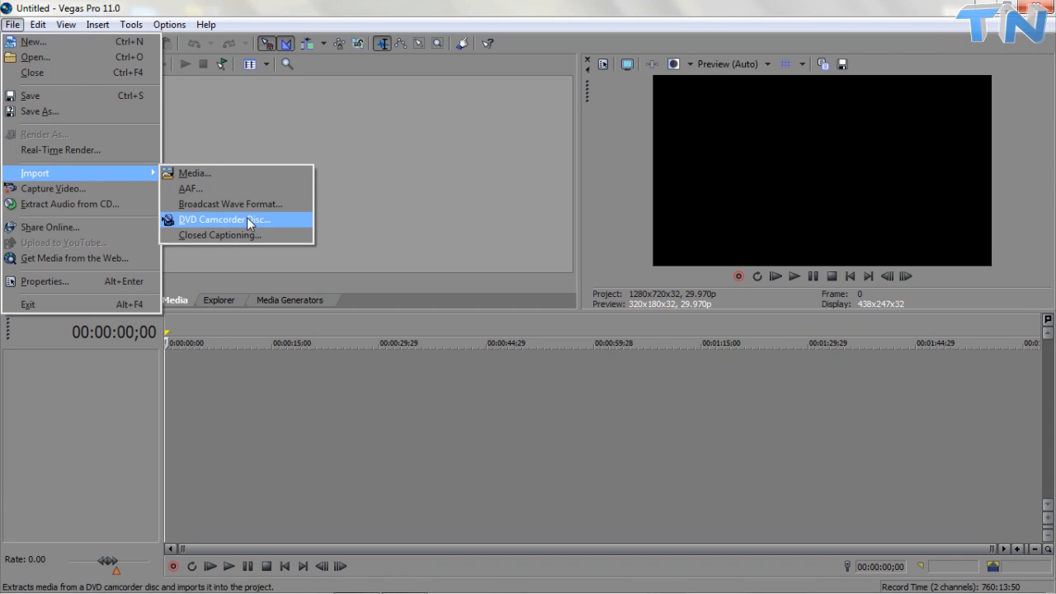
click(195, 173)
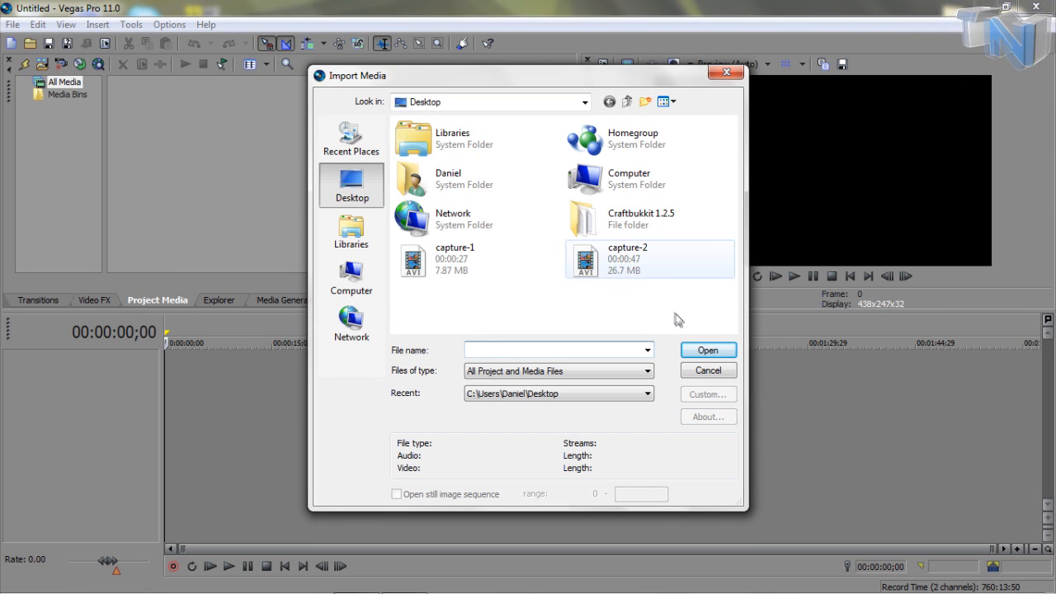
click(706, 350)
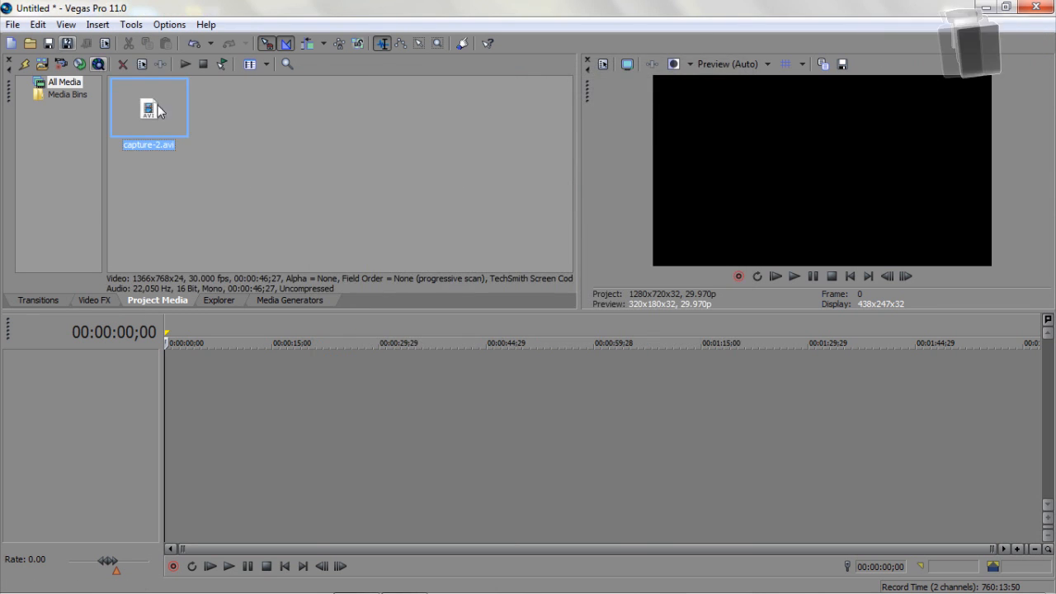
click(13, 25)
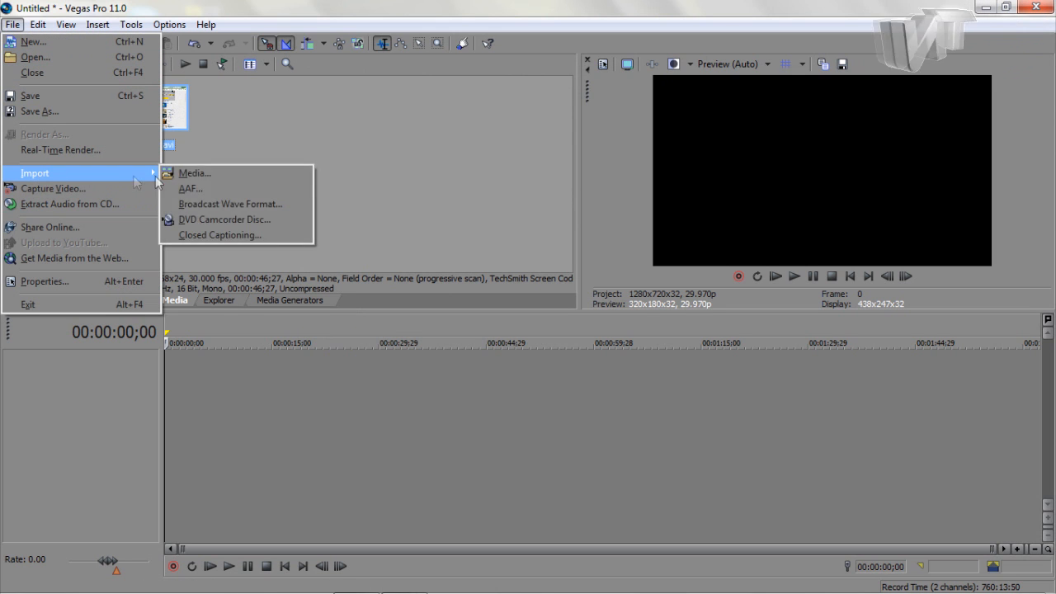
click(195, 173)
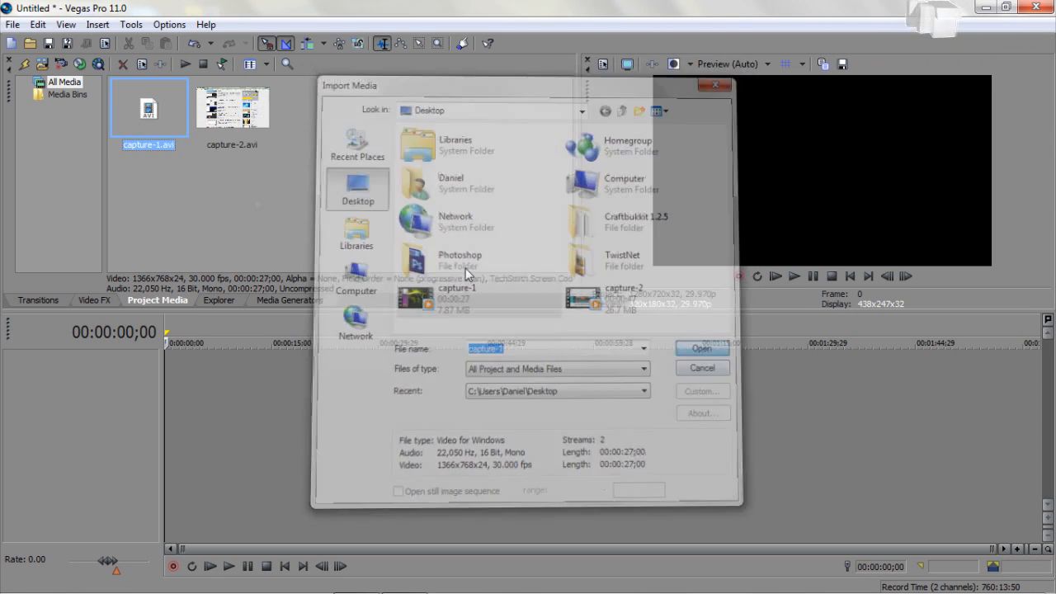
click(699, 346)
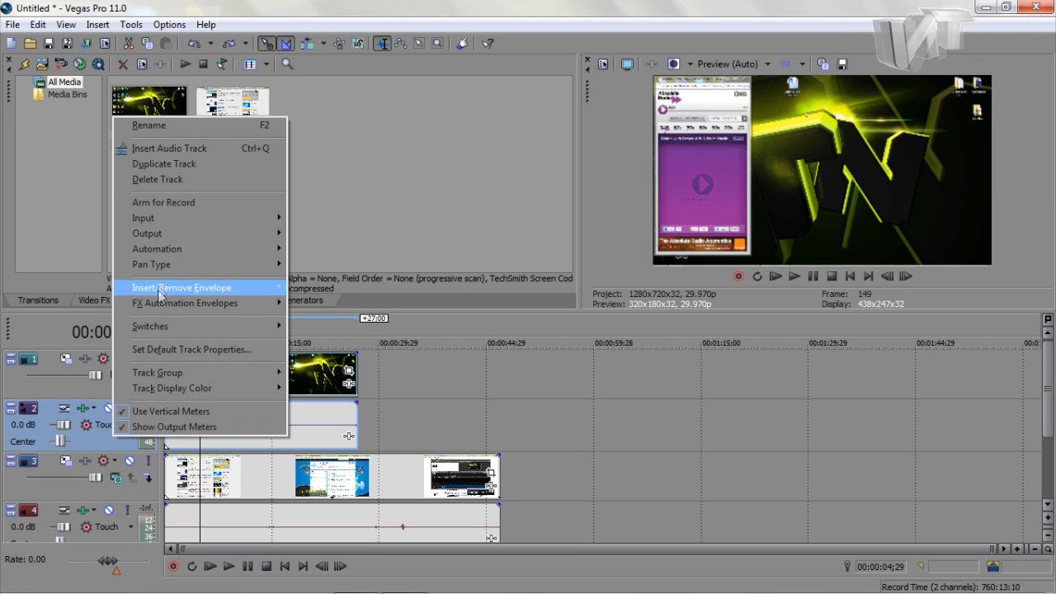
mouse_move(157, 373)
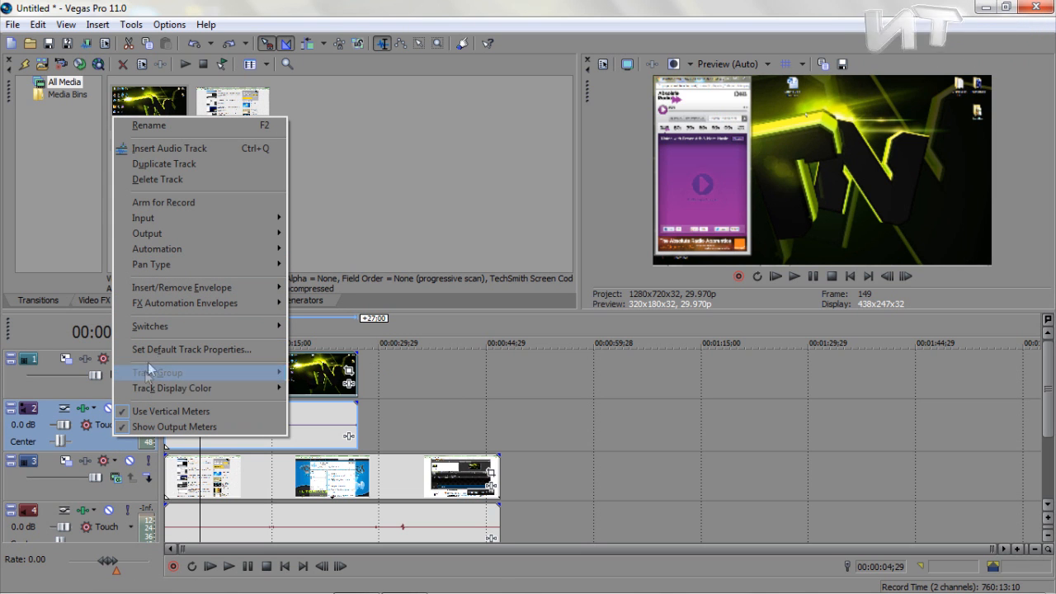
mouse_move(157, 248)
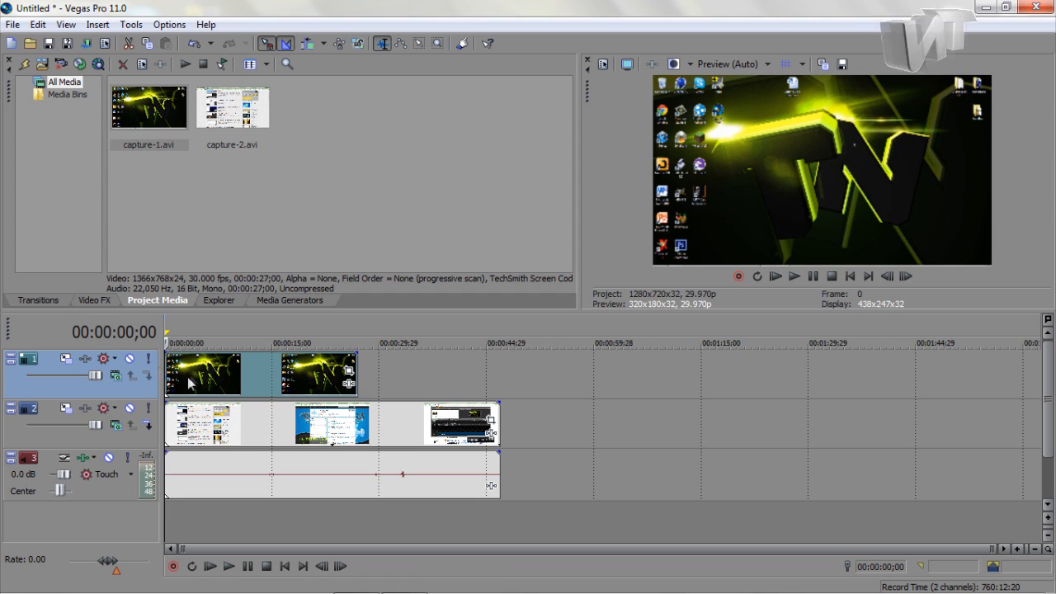
mouse_move(66, 358)
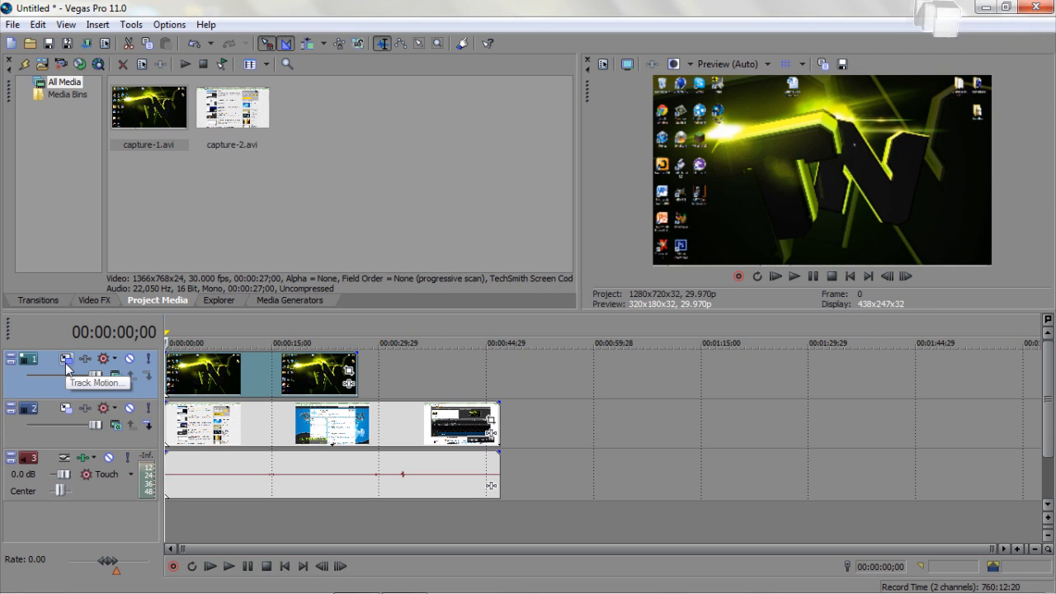
In track 1's Track Motion, shrink capture-1's frame and place it in the upper-right corner
click(66, 358)
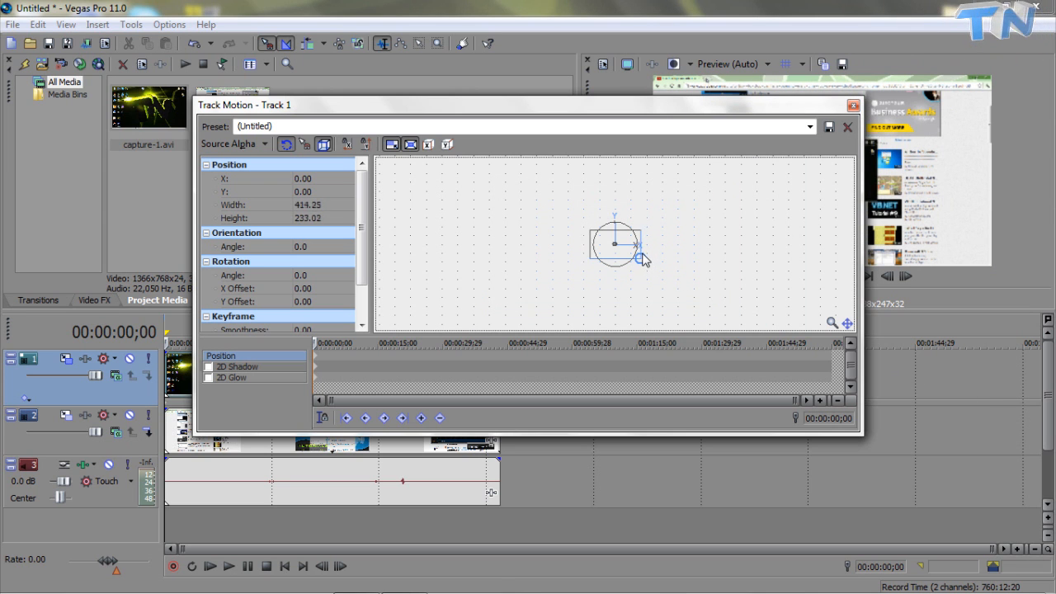
drag(643, 257, 640, 254)
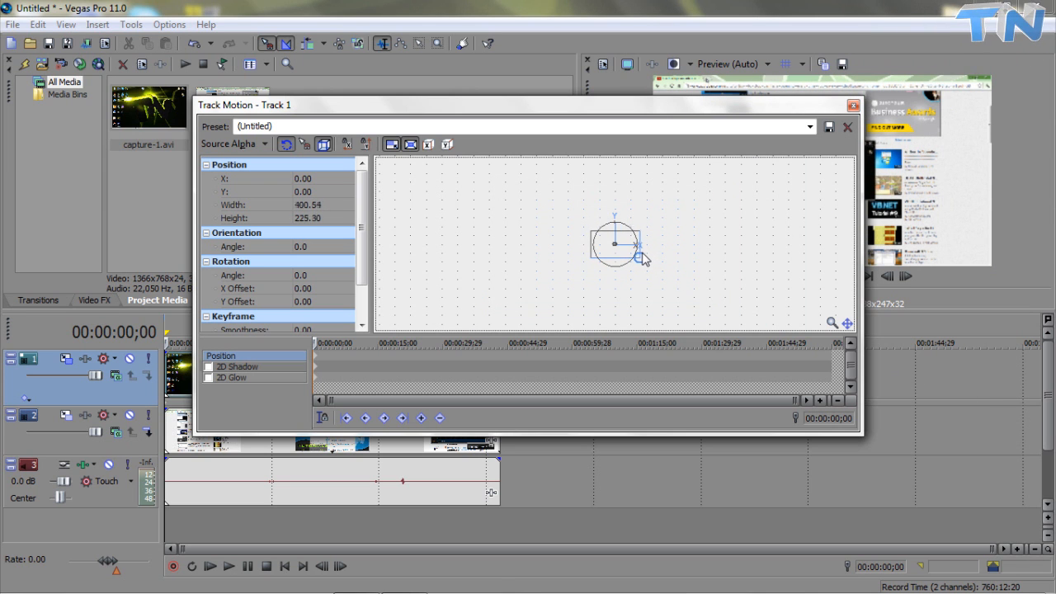
drag(614, 244, 630, 238)
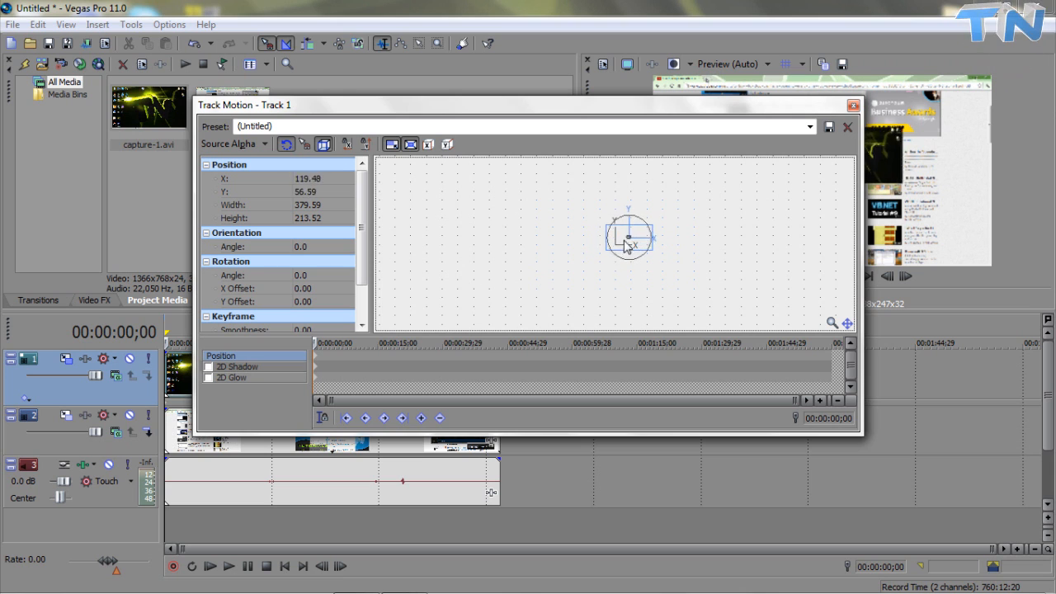
drag(630, 238, 667, 215)
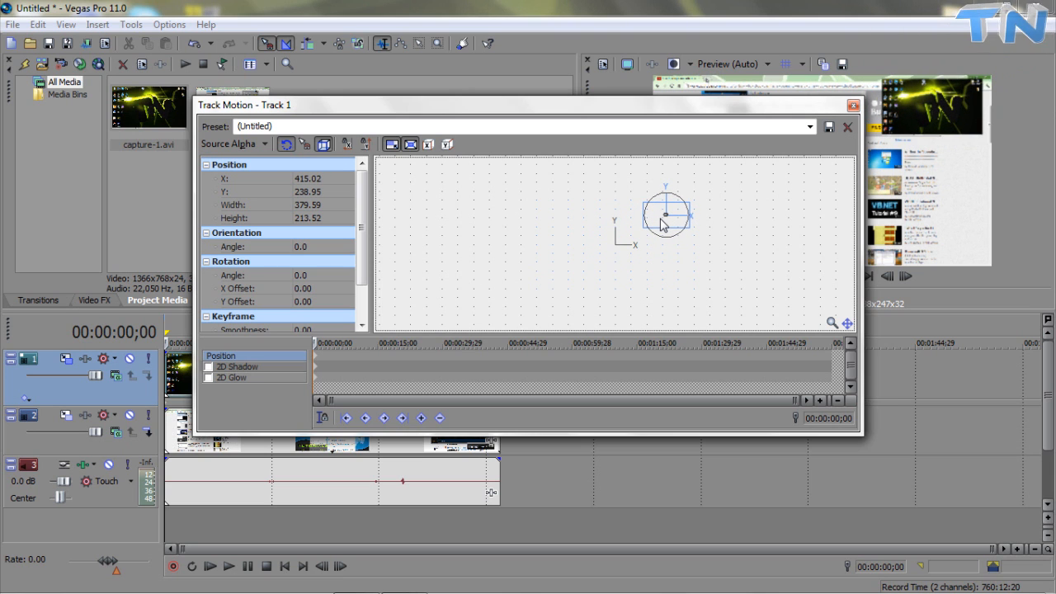
drag(667, 215, 671, 214)
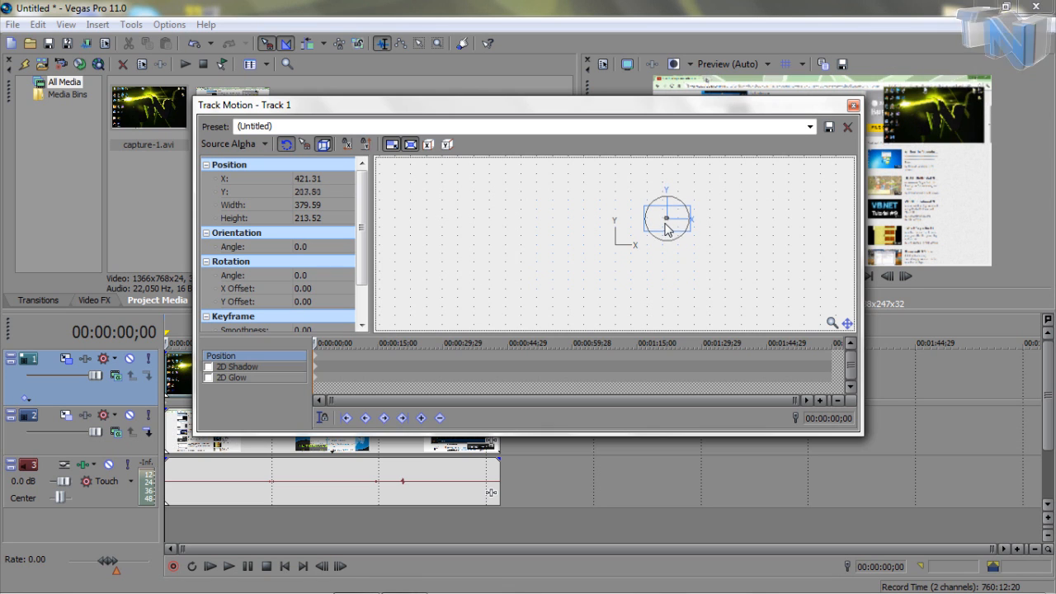
drag(666, 218, 667, 223)
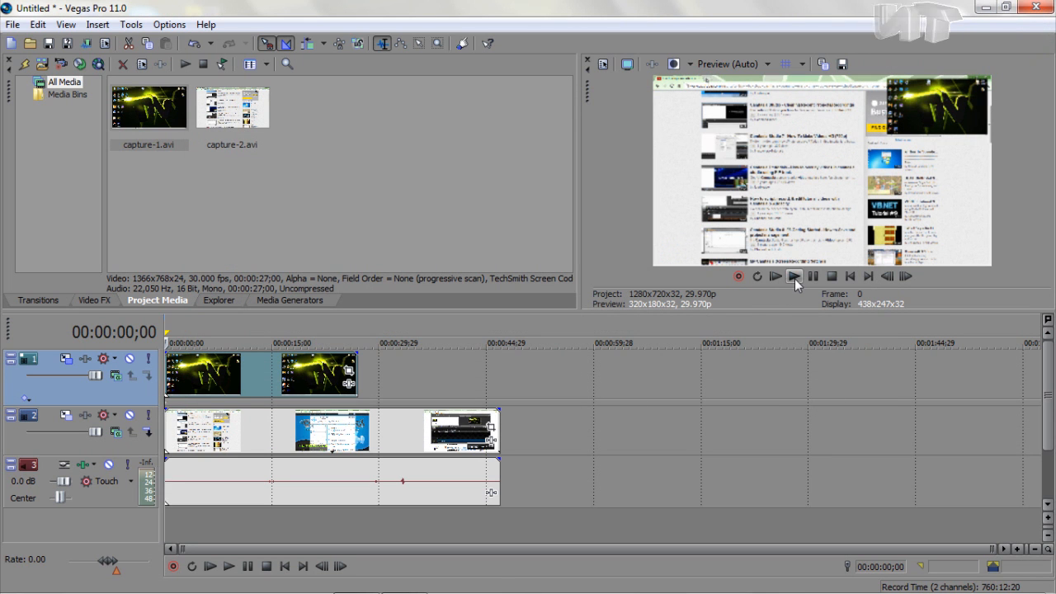
Play the timeline to preview the picture-in-picture result up to about 28 seconds
click(794, 277)
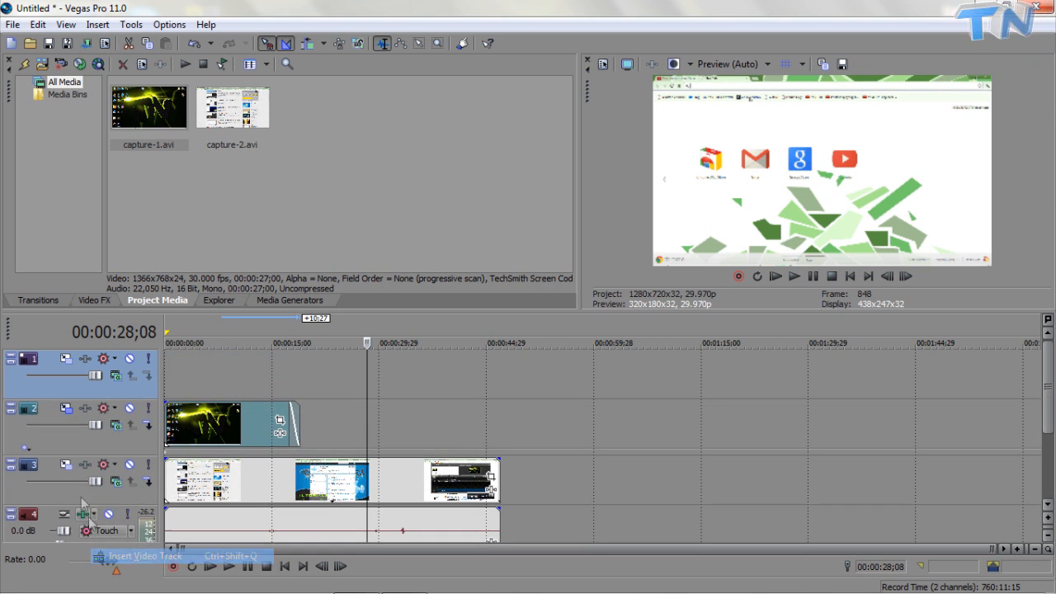
Browse the TwistNet folder in Explorer toward Spinning Logo.mov for the top track
click(13, 25)
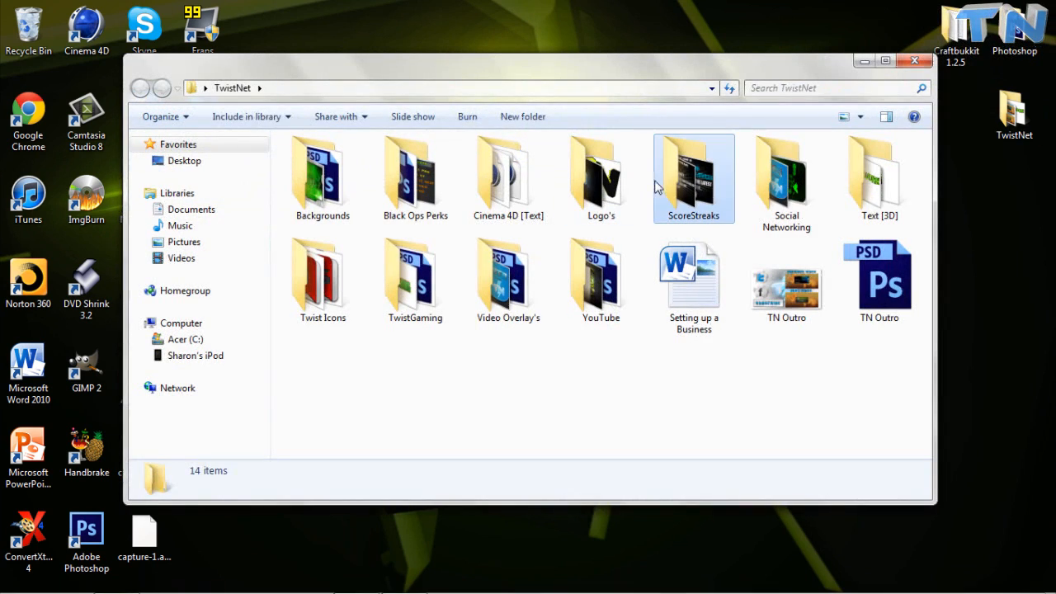
double_click(601, 174)
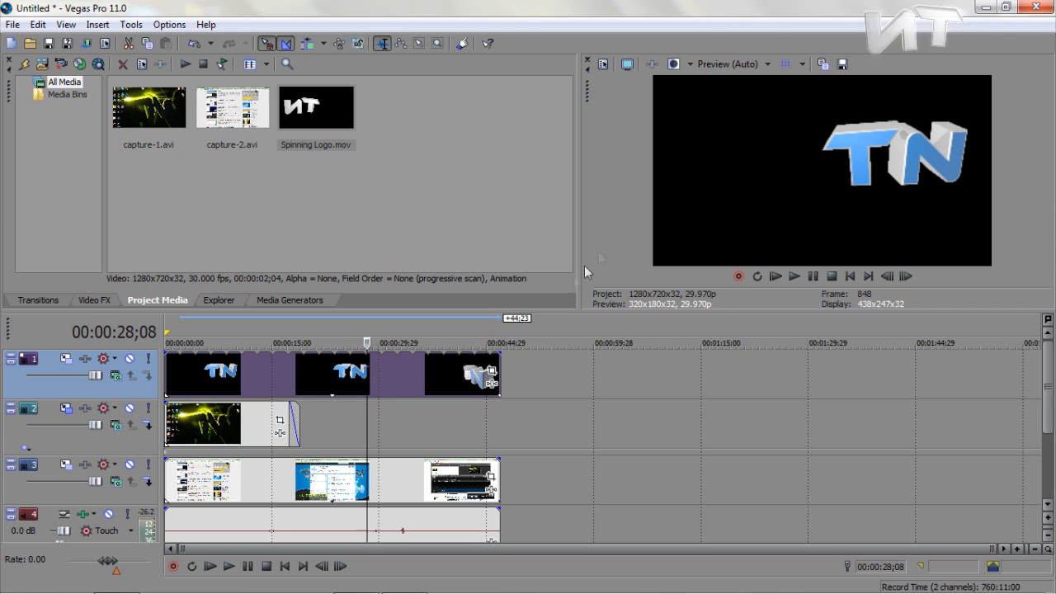
mouse_move(423, 361)
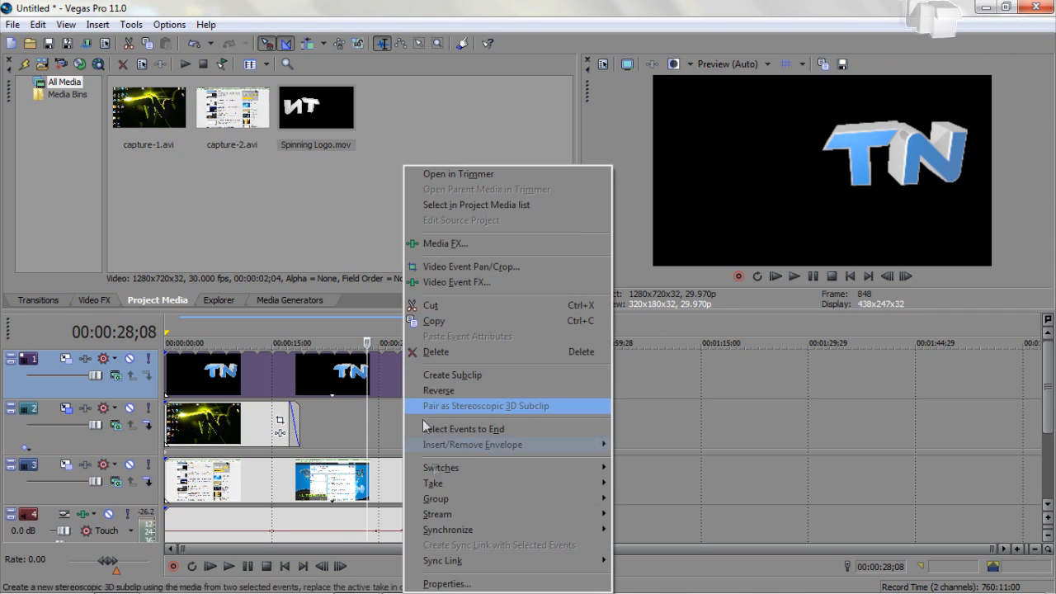
mouse_move(415, 481)
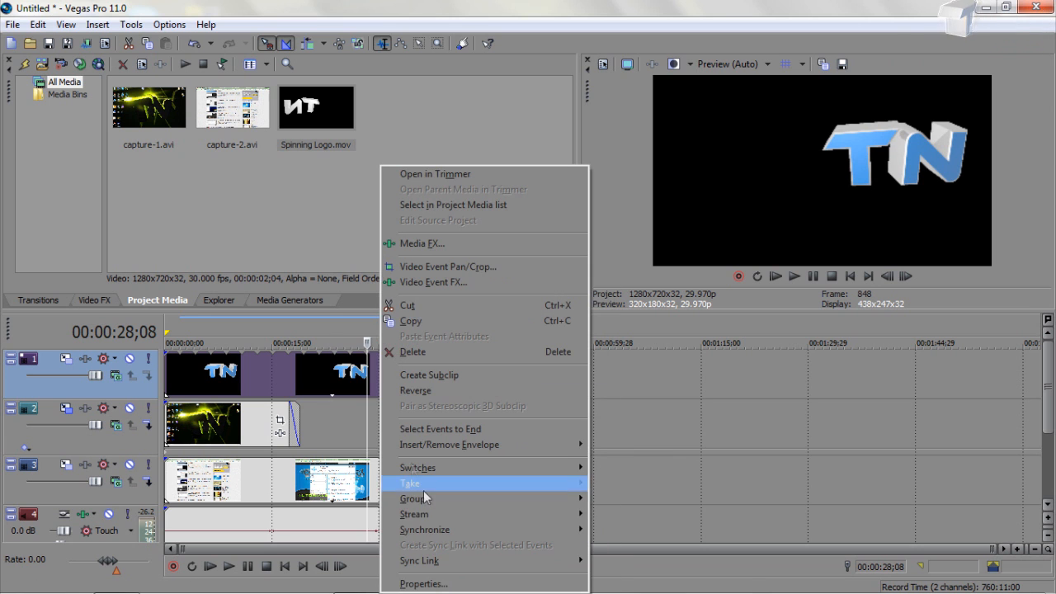
Set the Spinning Logo clip's alpha channel to Premultiplied in its media properties
click(422, 584)
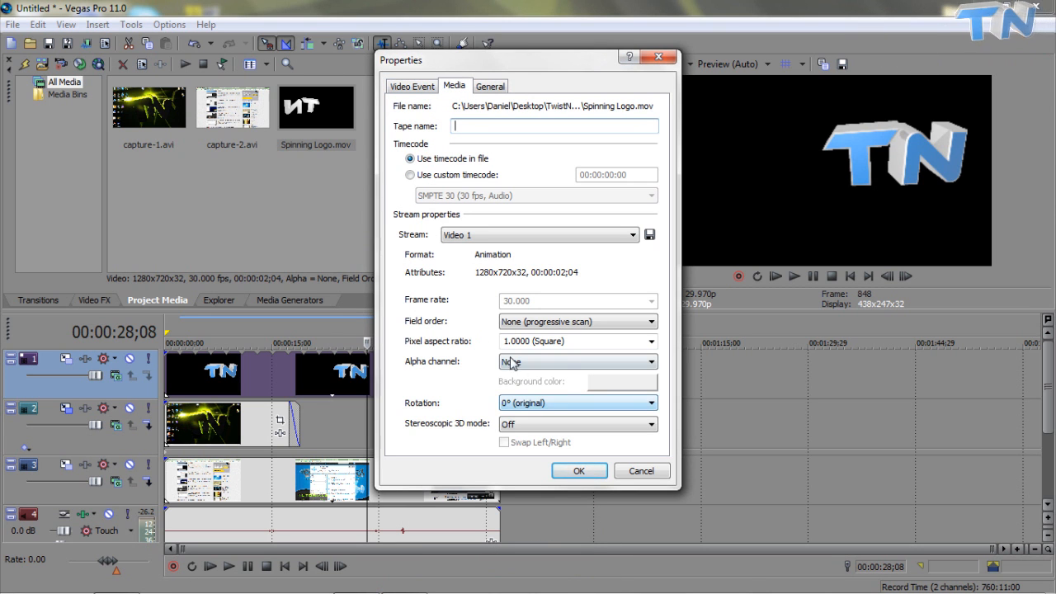
click(574, 361)
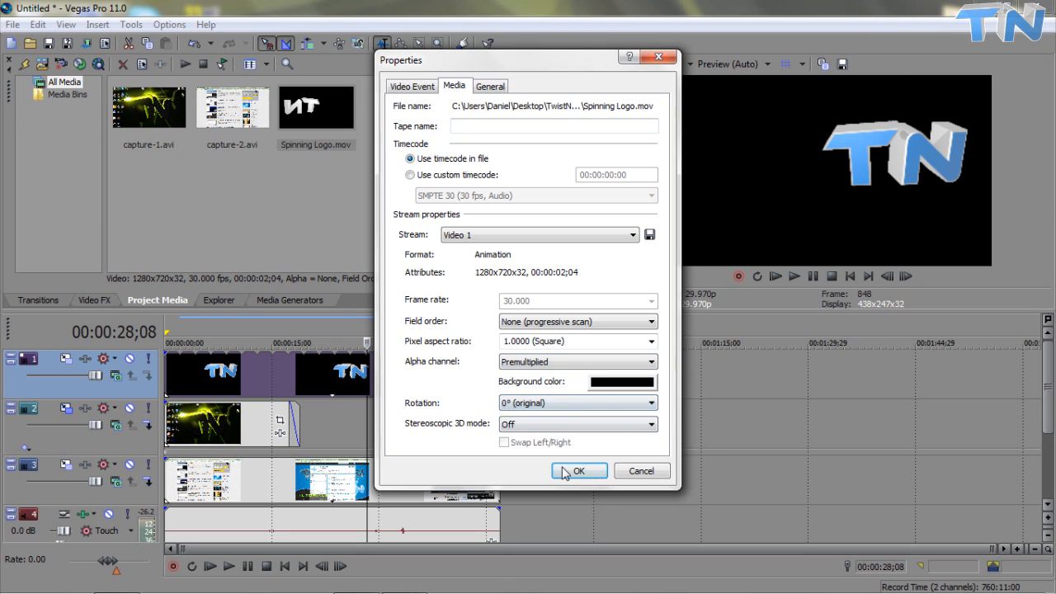
click(578, 470)
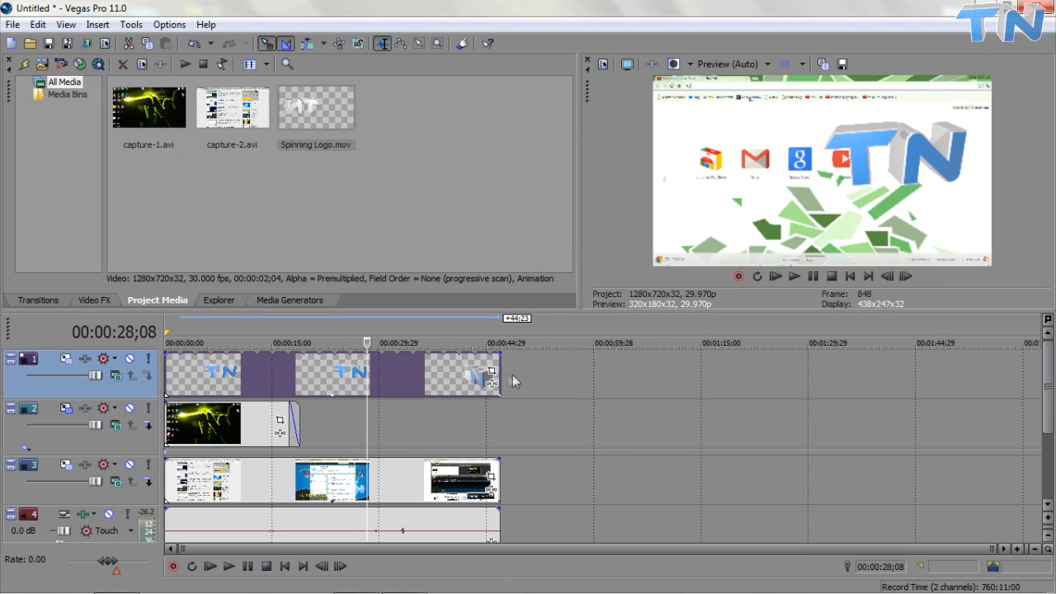
mouse_move(491, 376)
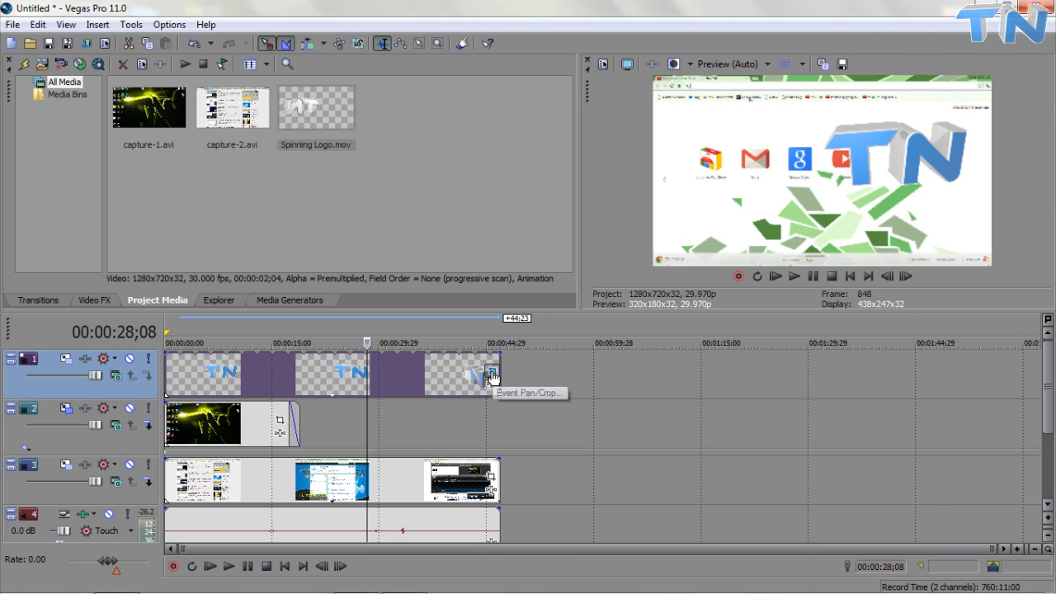
In Event Pan/Crop, shrink the TN logo to a small watermark in the top-right corner
click(492, 373)
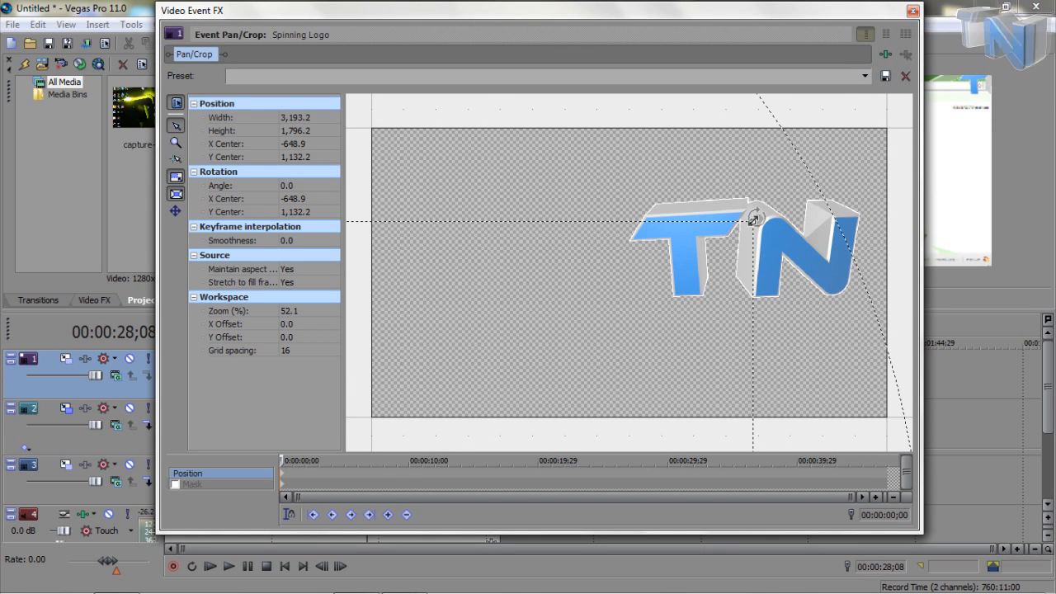
drag(756, 221, 808, 188)
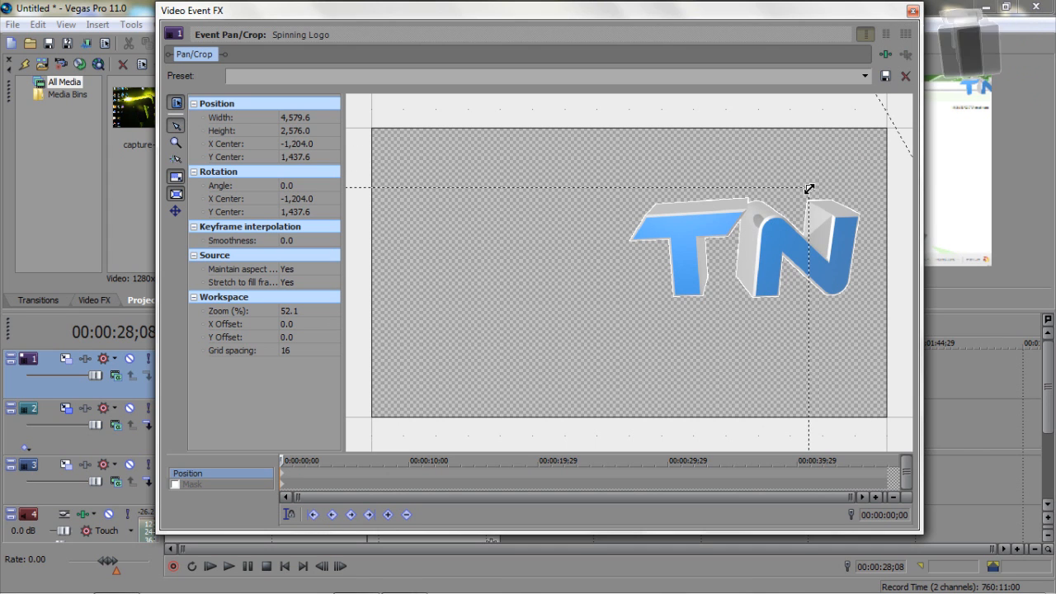
drag(808, 188, 880, 188)
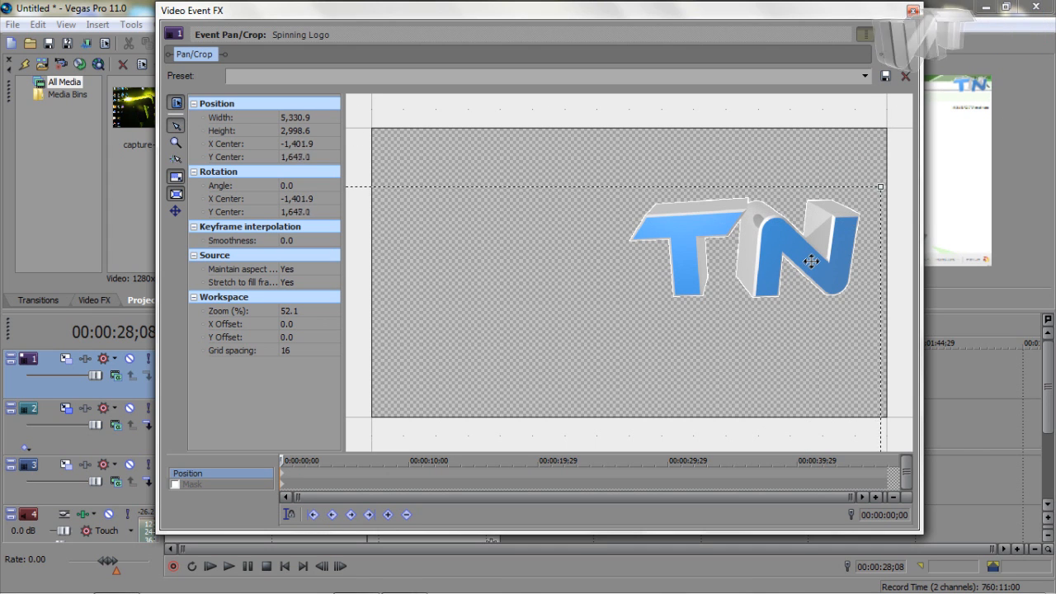
click(912, 10)
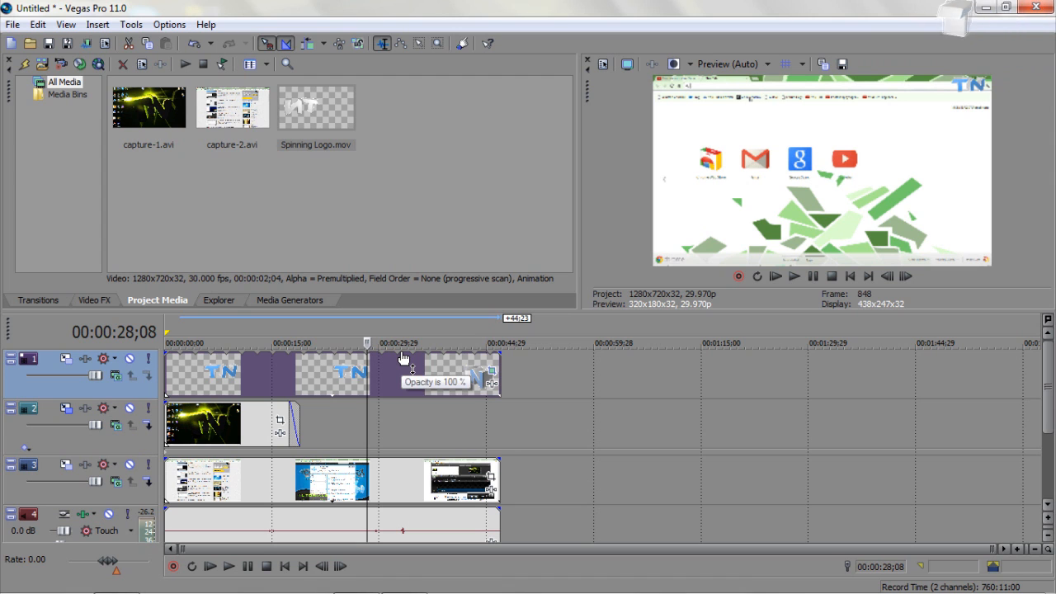
Lower the logo event's opacity line to about 81%
drag(404, 360, 404, 371)
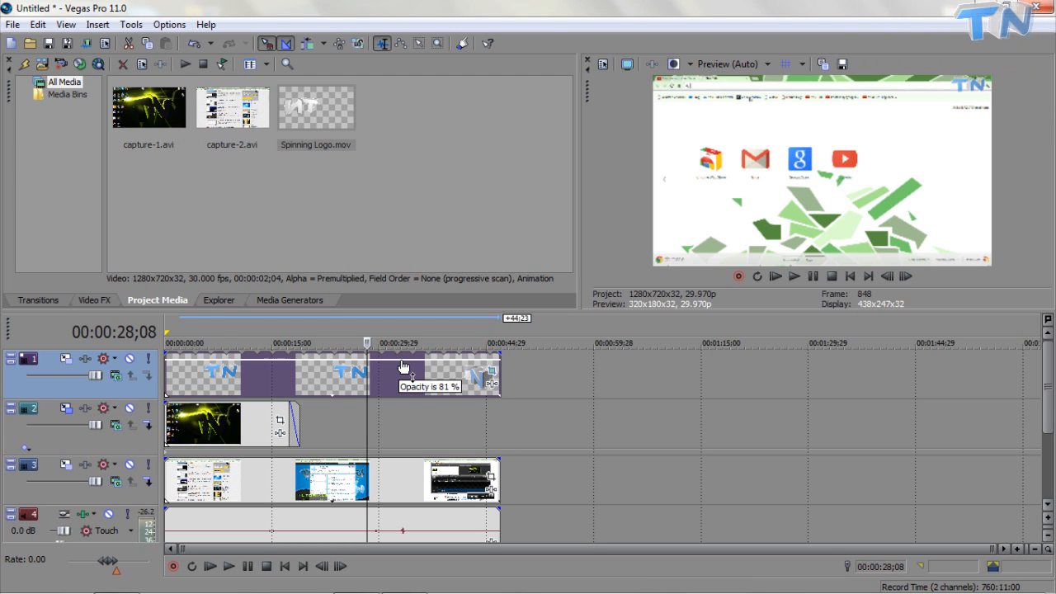
drag(404, 366, 404, 361)
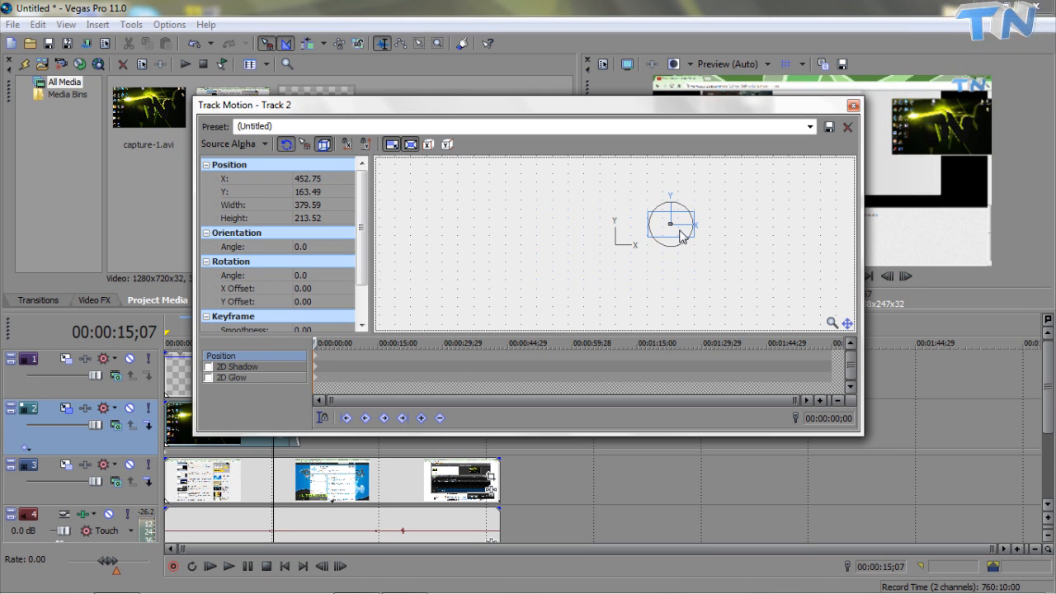
Nudge the picture-in-picture frame's position slightly in Track 2's Track Motion
drag(669, 225, 668, 218)
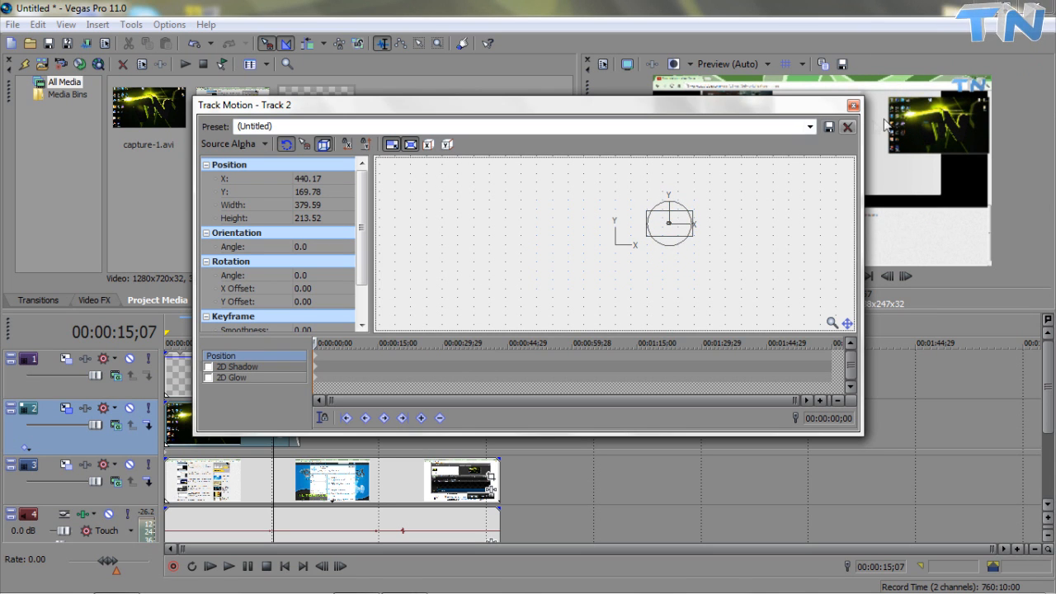